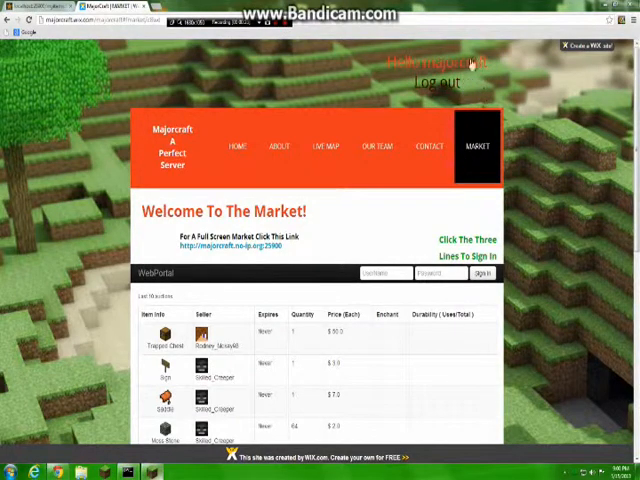
pyautogui.moveTo(483, 166)
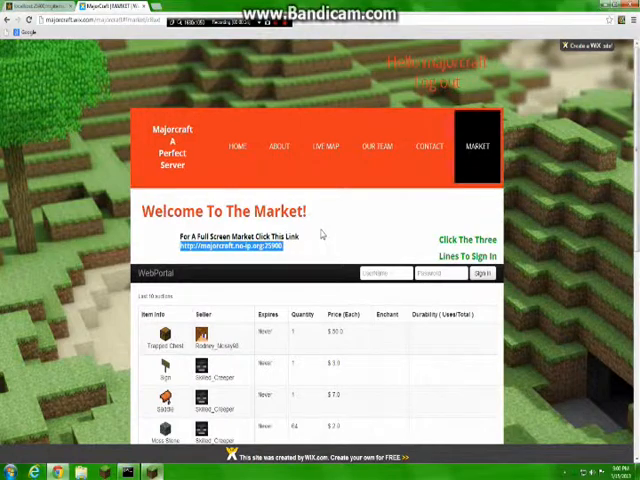
pyautogui.moveTo(317, 225)
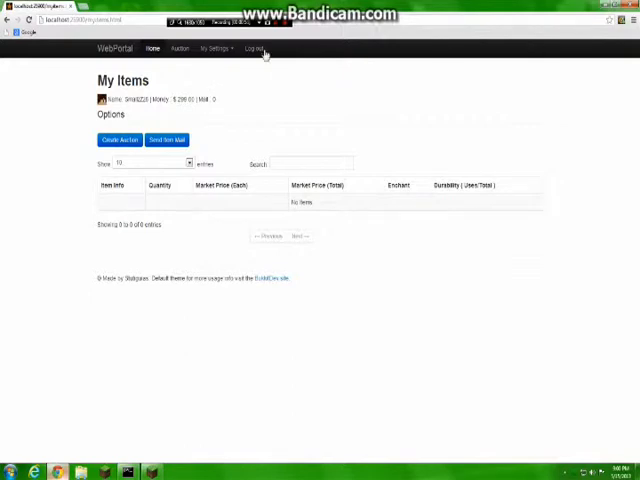
# Log out of the WebPortal market account from the top navigation bar.
pyautogui.click(176, 47)
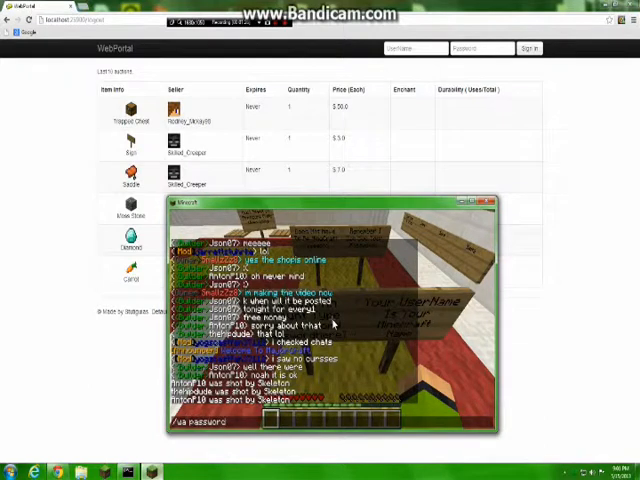
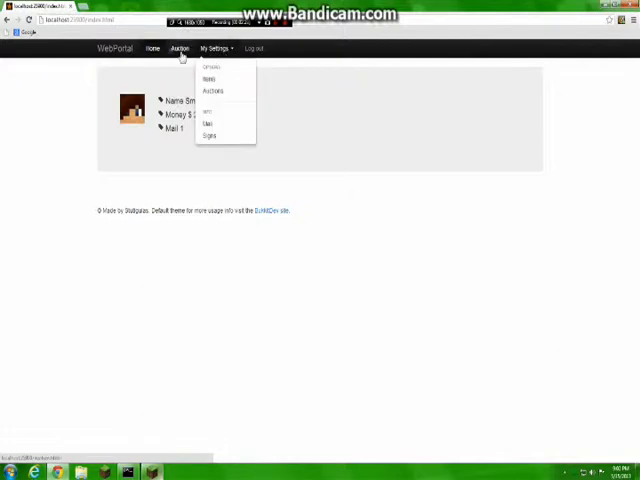
# Open the Auction page listing the current items for sale.
pyautogui.click(212, 90)
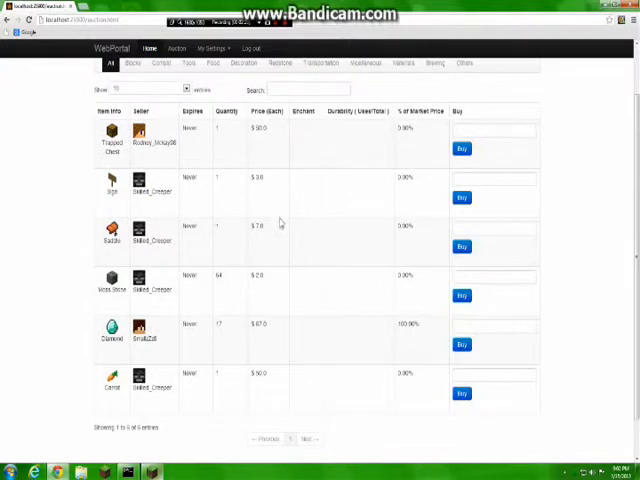
pyautogui.moveTo(236, 183)
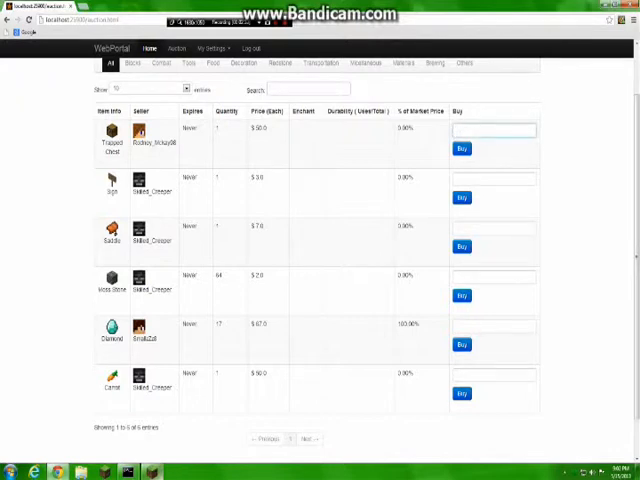
# Clear the mistaken Trapped Chest quantity and buy one Sign from the auction.
pyautogui.write('1')
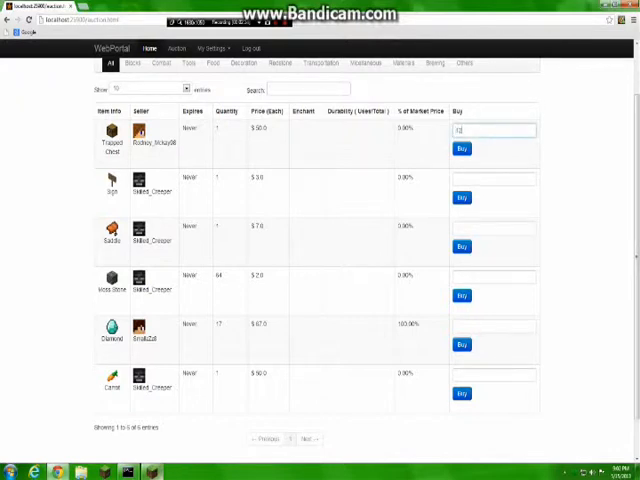
pyautogui.write('12')
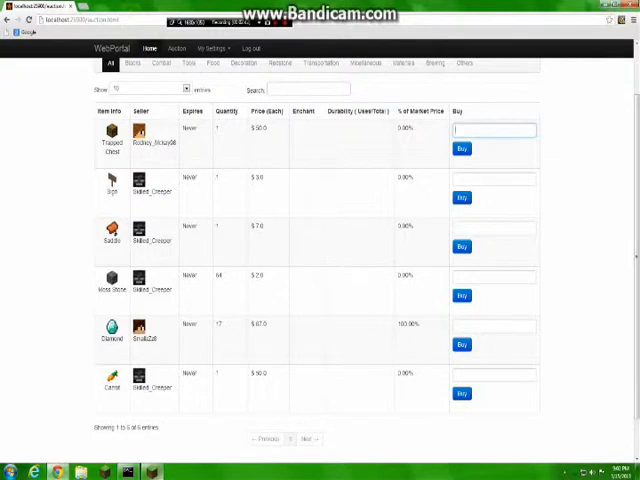
pyautogui.doubleClick(258, 128)
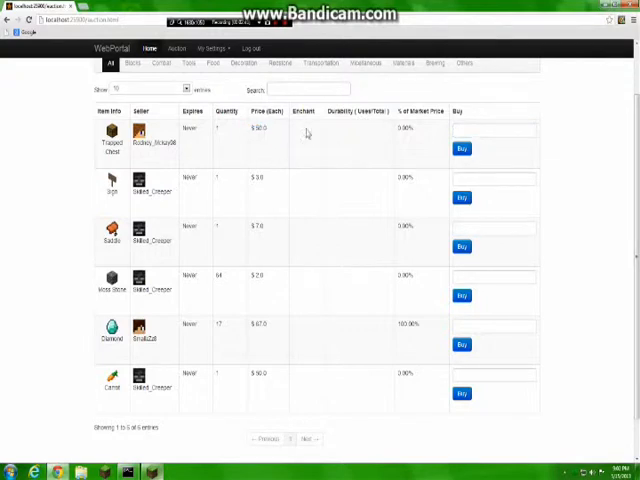
pyautogui.moveTo(357, 211)
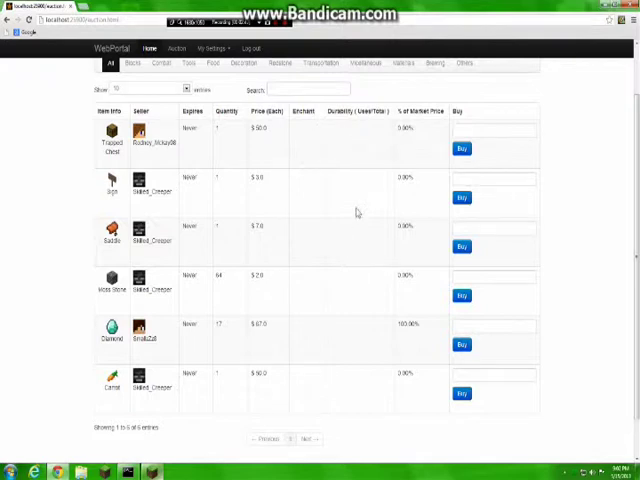
pyautogui.moveTo(357, 200)
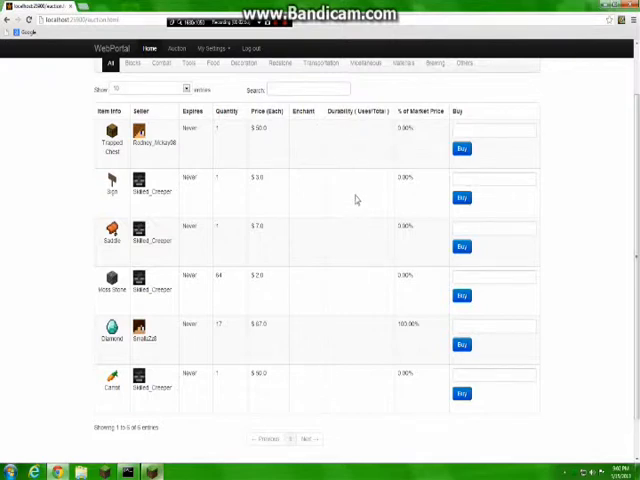
pyautogui.click(213, 47)
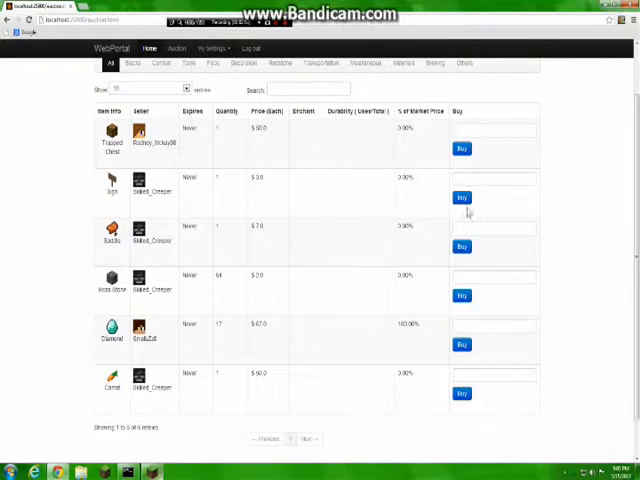
pyautogui.click(492, 179)
pyautogui.write('1')
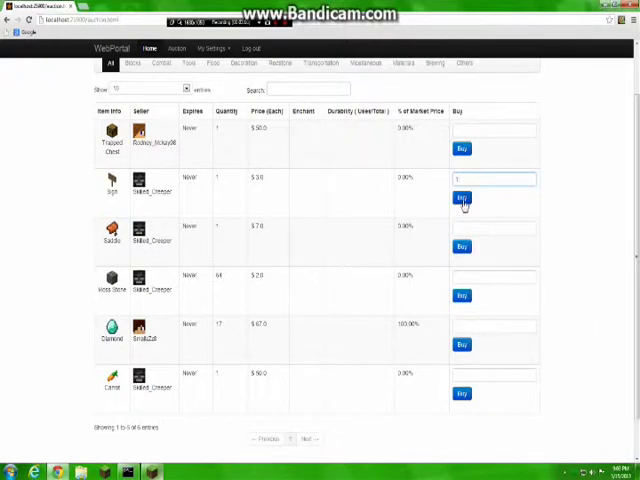
pyautogui.click(461, 197)
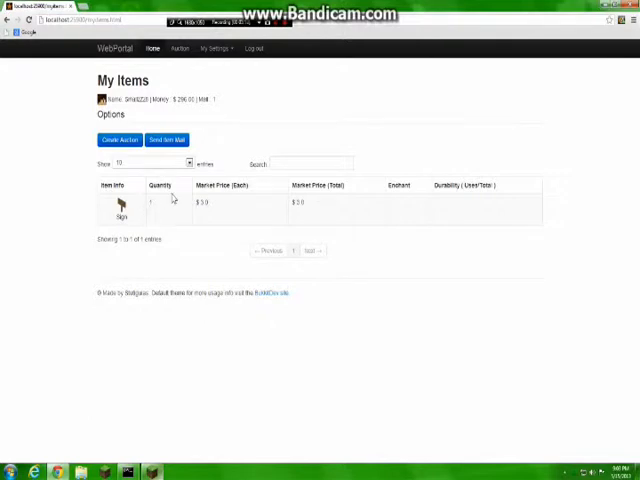
pyautogui.moveTo(208, 250)
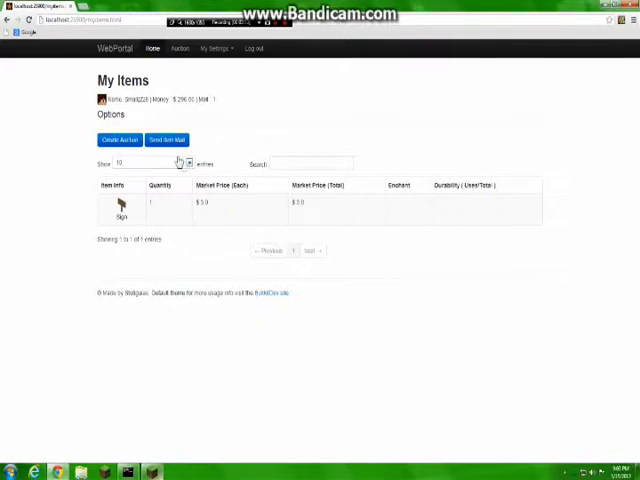
pyautogui.moveTo(140, 347)
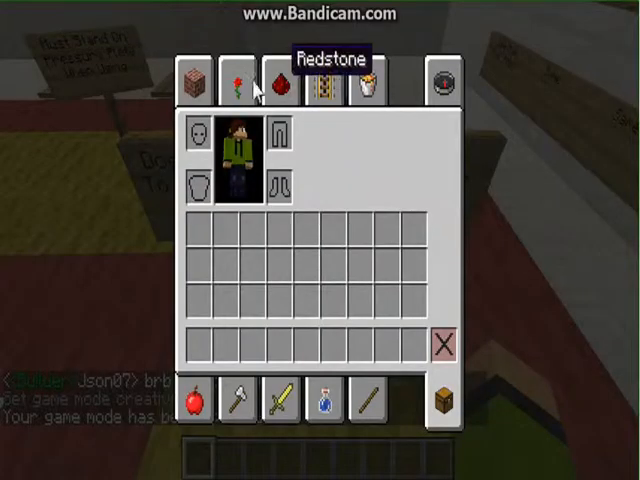
# Take Grass from the Building Blocks tab into the first hotbar slot and close the inventory.
pyautogui.click(195, 77)
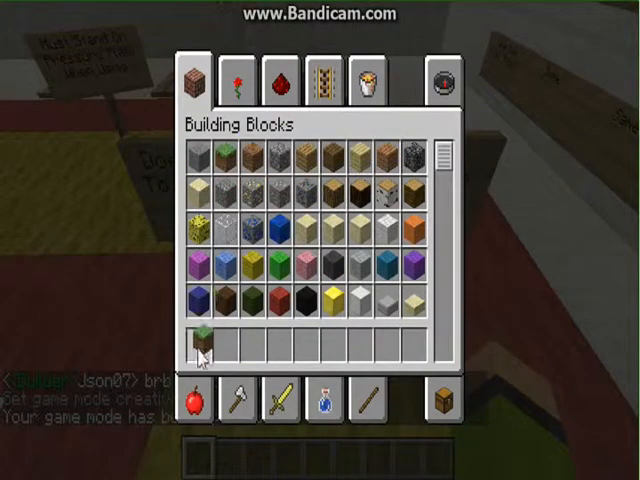
pyautogui.press('Escape')
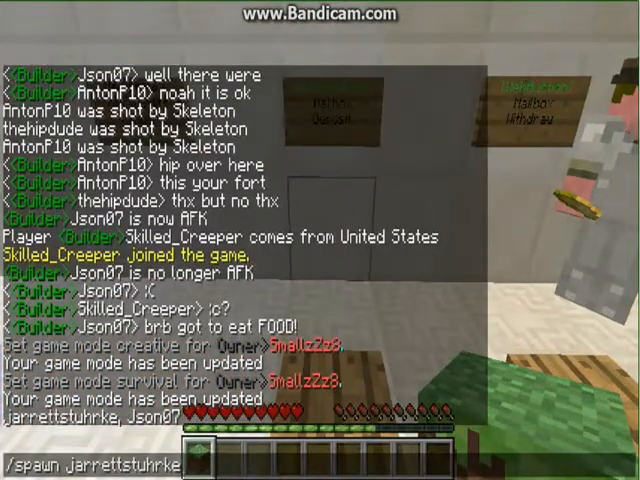
pyautogui.press('Return')
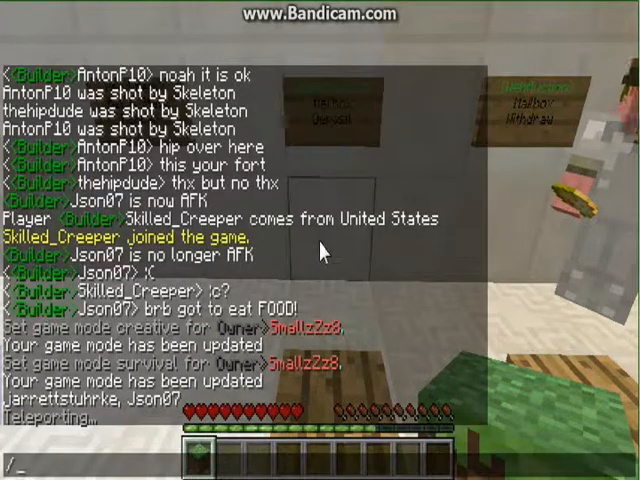
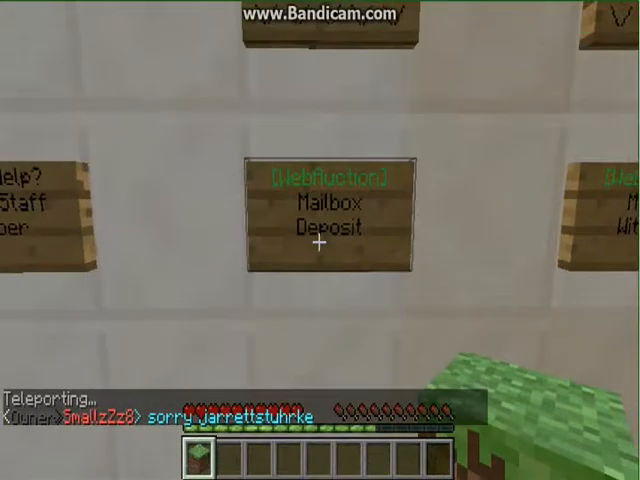
pyautogui.moveTo(320, 240)
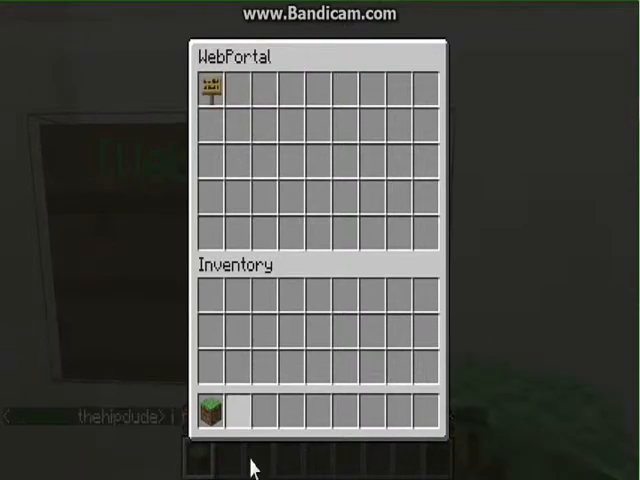
pyautogui.moveTo(248, 373)
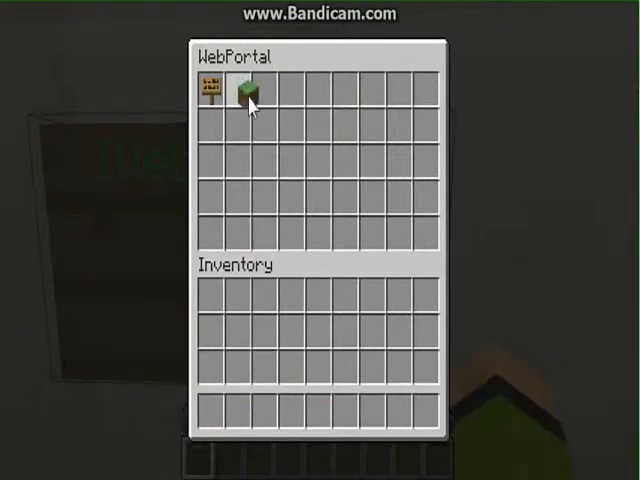
pyautogui.moveTo(166, 124)
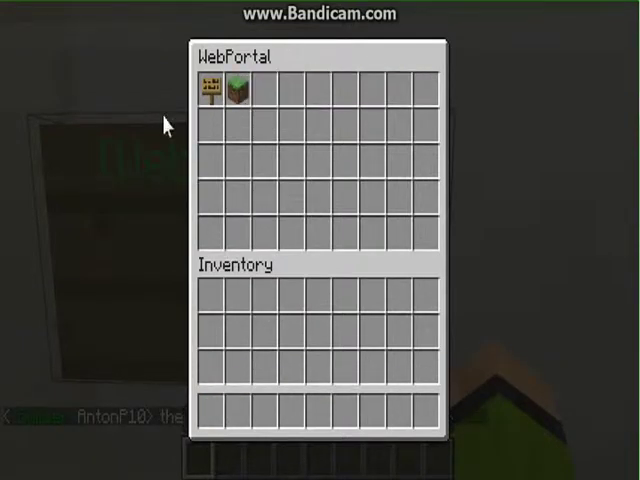
# Move the grass block into the WebPortal deposit slots and close the window.
pyautogui.moveTo(239, 85); pyautogui.dragTo(207, 413)
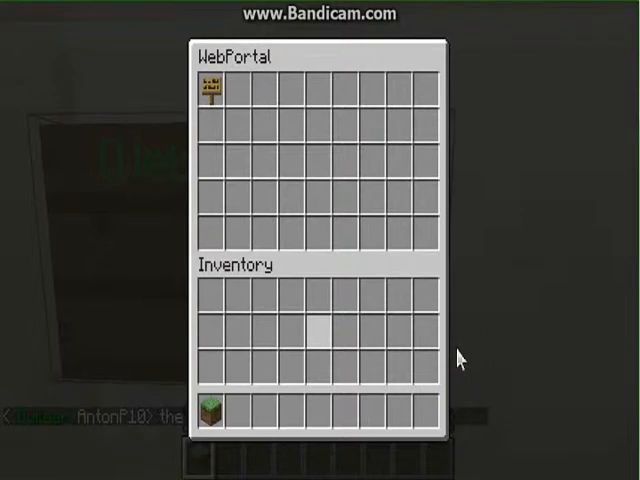
pyautogui.press('Escape')
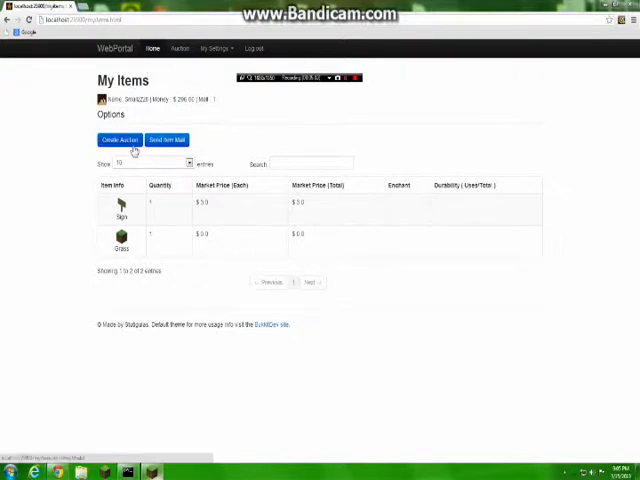
pyautogui.click(118, 140)
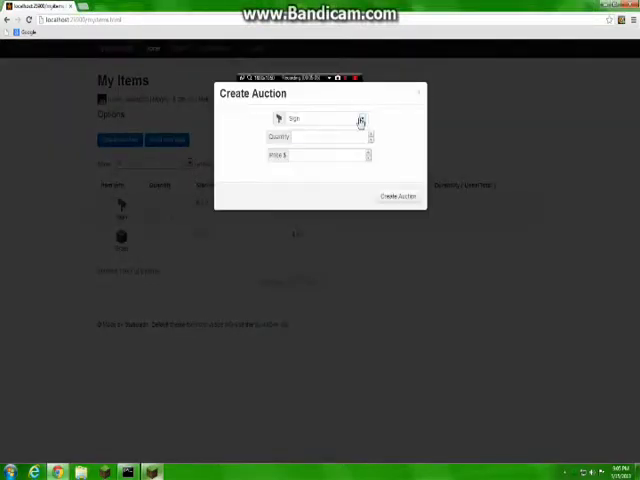
pyautogui.click(362, 118)
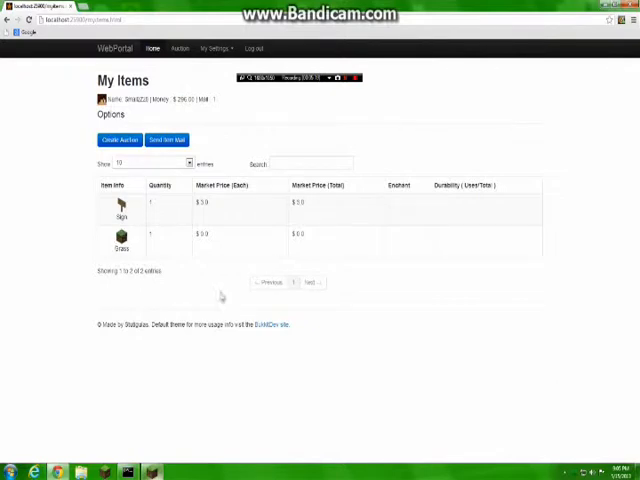
pyautogui.moveTo(185, 157)
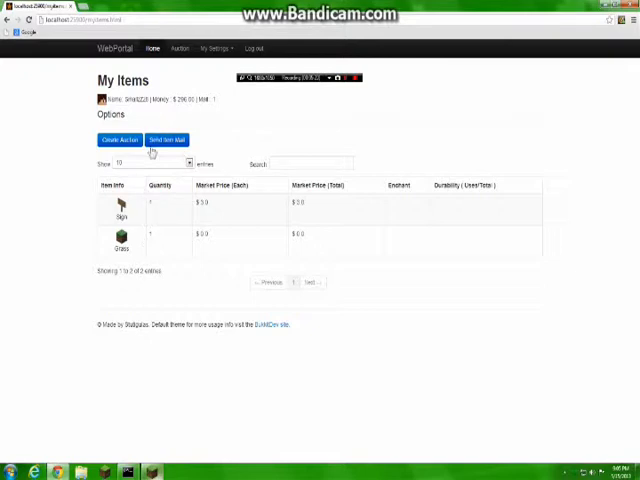
# Send one Sign through the Send Item Mail form and dismiss the confirmation.
pyautogui.click(166, 140)
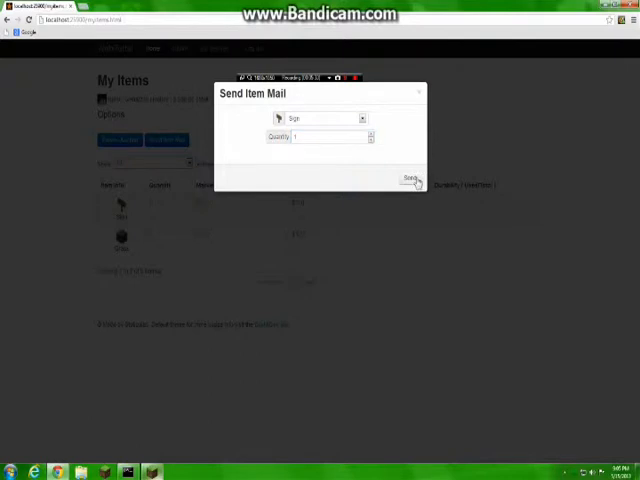
pyautogui.click(412, 180)
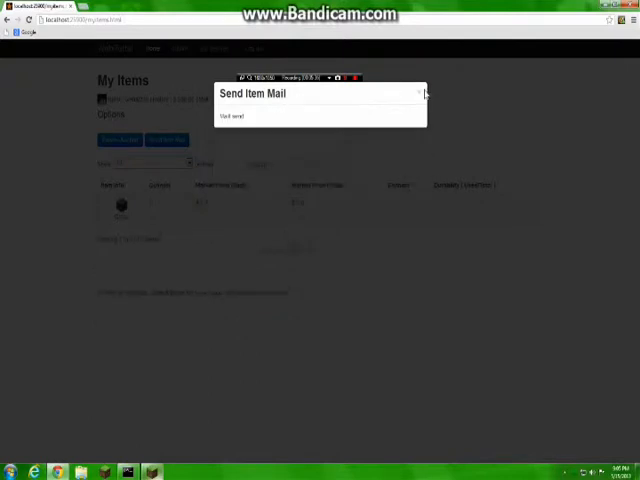
pyautogui.click(419, 92)
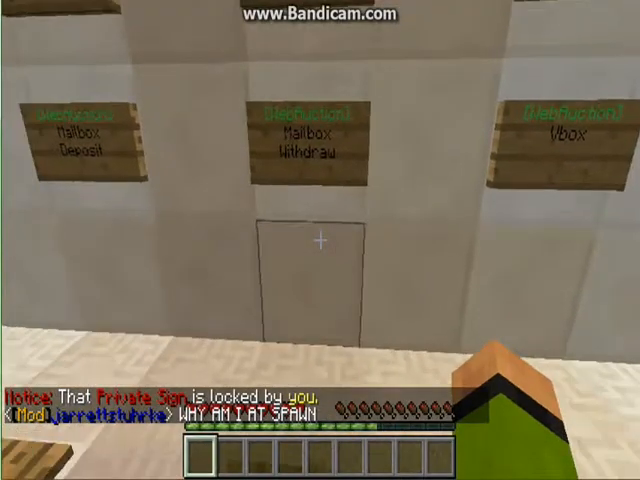
pyautogui.moveTo(320, 240)
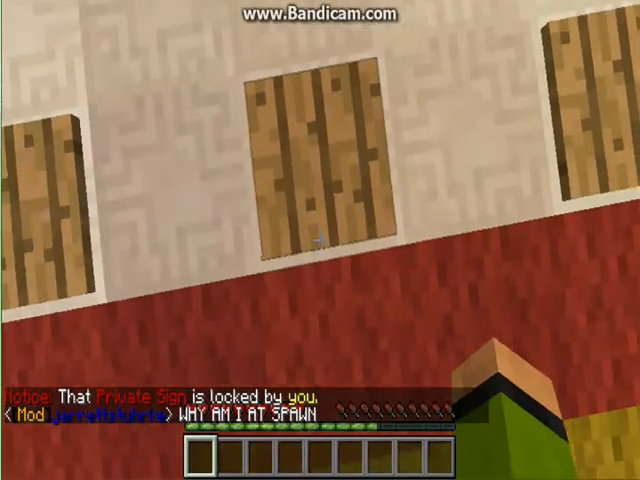
pyautogui.moveTo(320, 240)
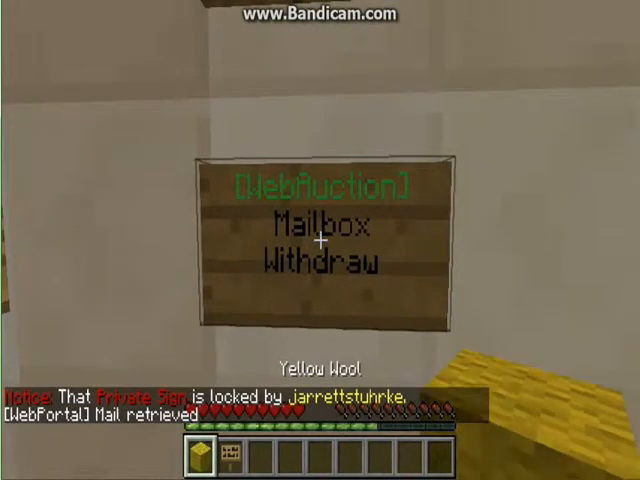
# Open the Minecraft inventory after retrieving the mailed Sign.
pyautogui.press('e')
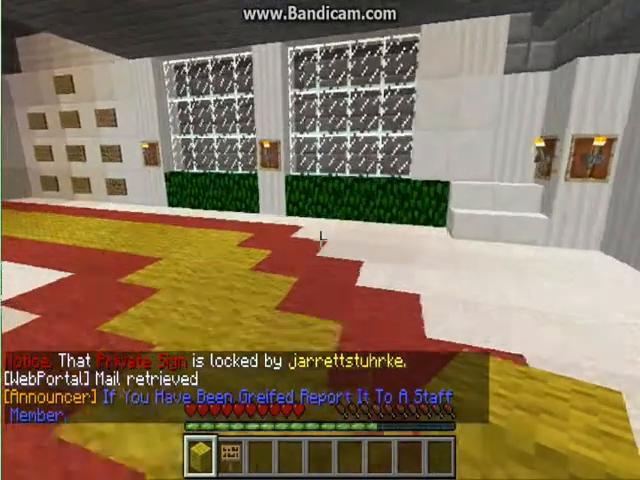
pyautogui.moveTo(320, 240)
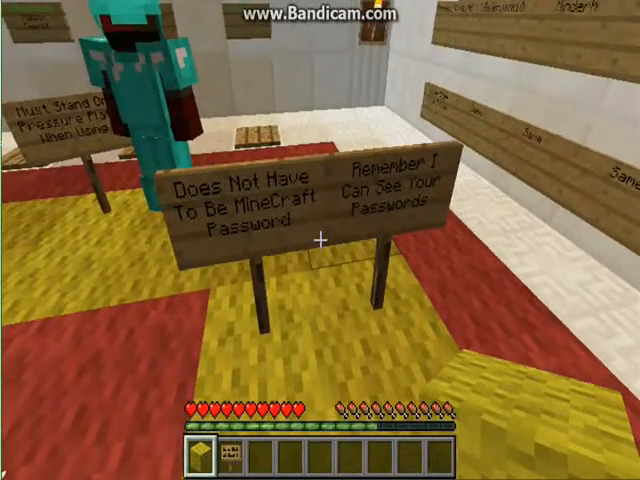
pyautogui.moveTo(320, 240)
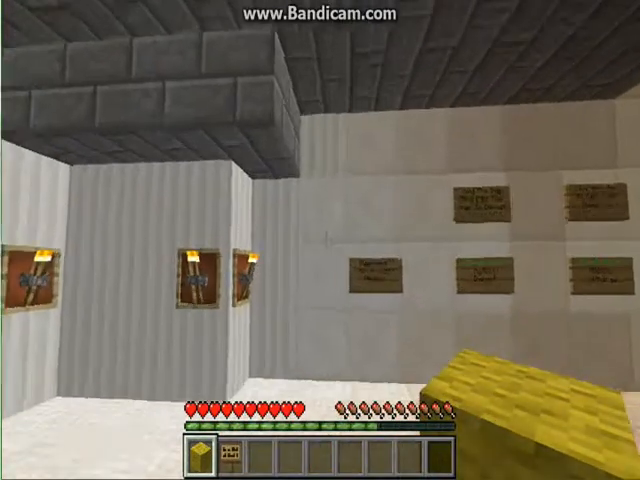
pyautogui.moveTo(320, 240)
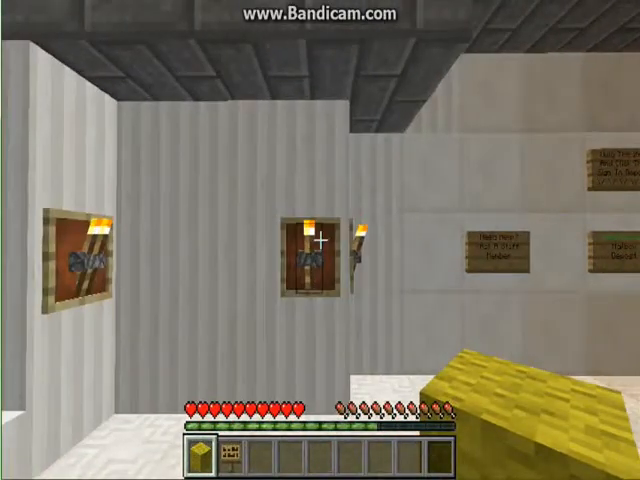